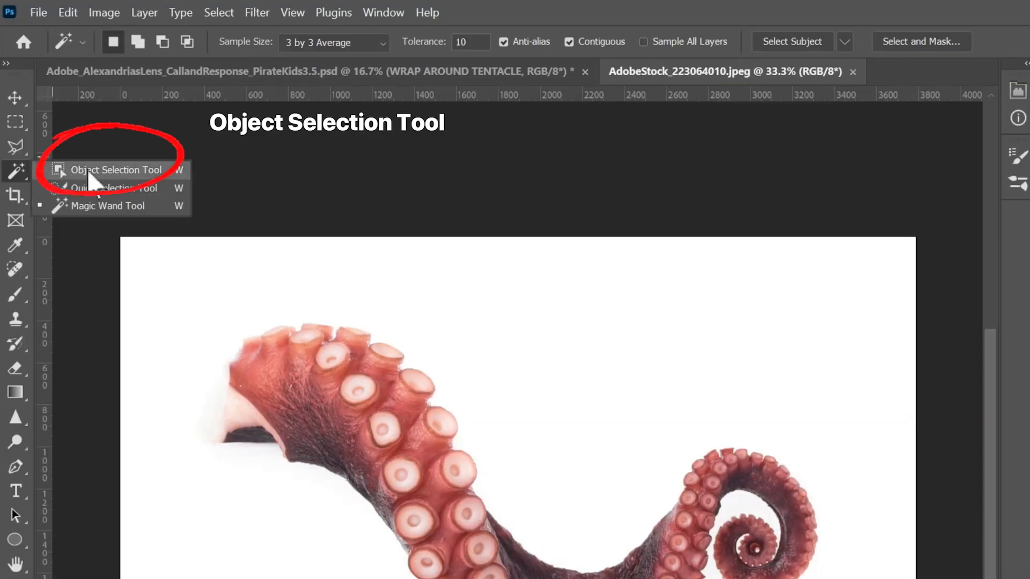
- Select the curled tentacle with Object Selection, place it in the sea, and begin warping it
left_click(117, 170)
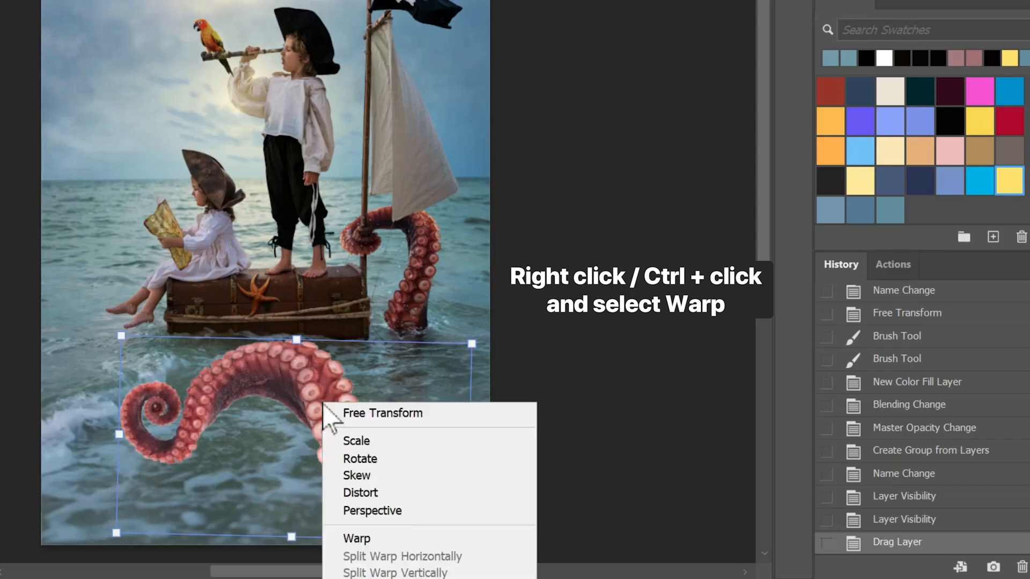
left_click(357, 538)
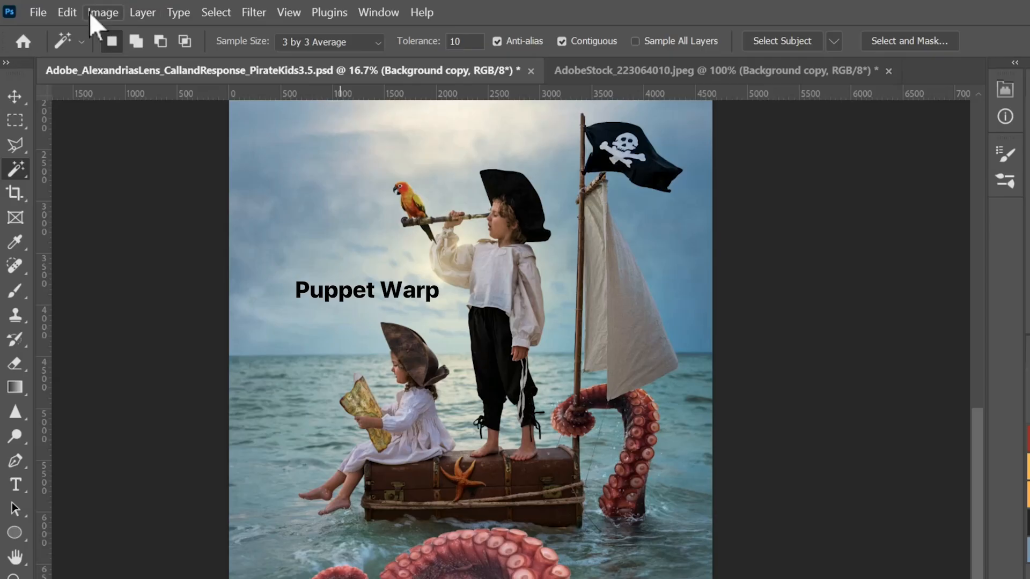
- Apply Puppet Warp to the lower tentacle, pinning its curl into a new pose
left_click(66, 12)
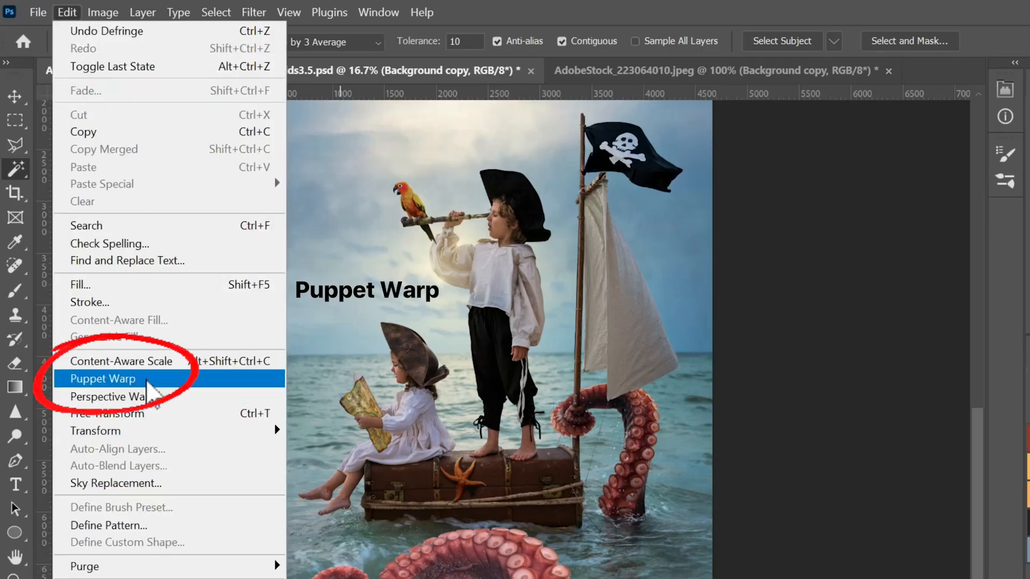
left_click(102, 378)
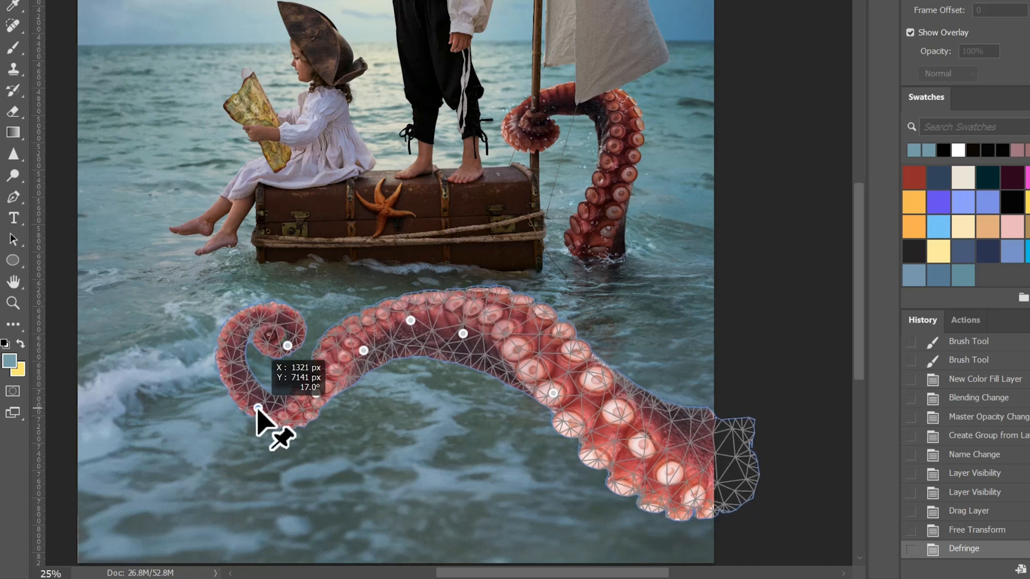
left_click(258, 12)
type("LOWE")
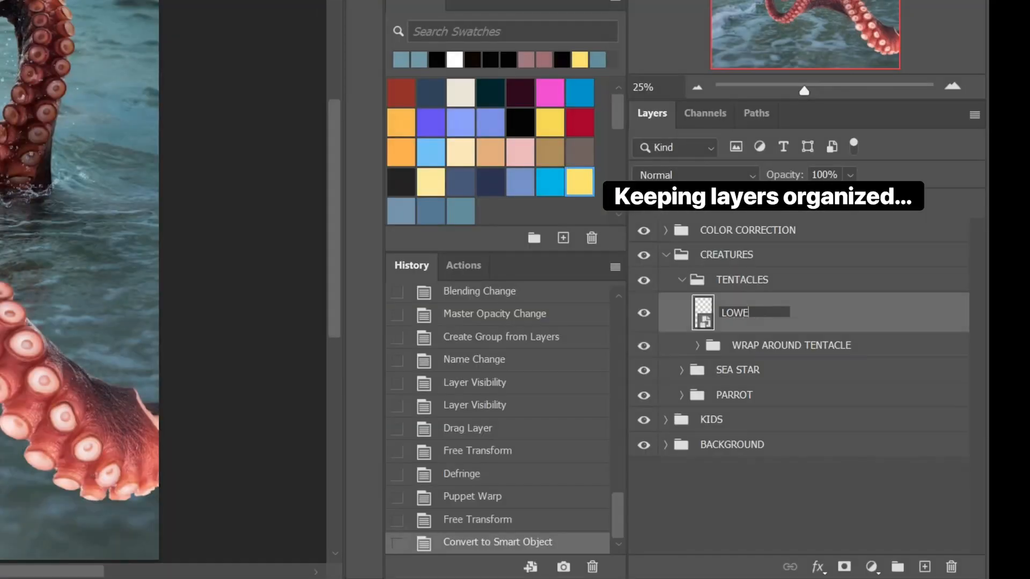
- Name the layer LOWER TENTACLE, adjust its Hue/Saturation, and add a layer mask
key("ctrl+l")
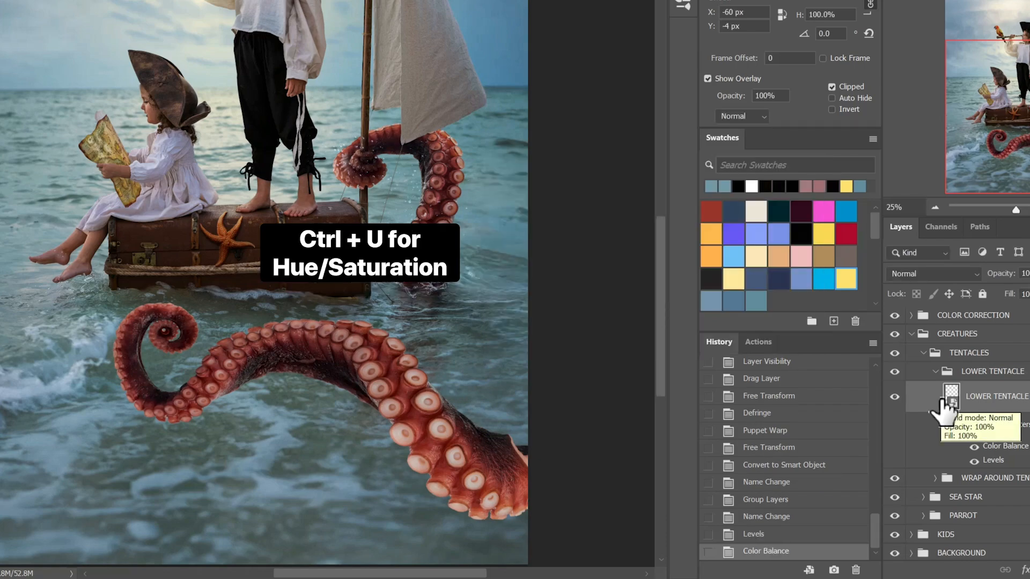
key("ctrl+u")
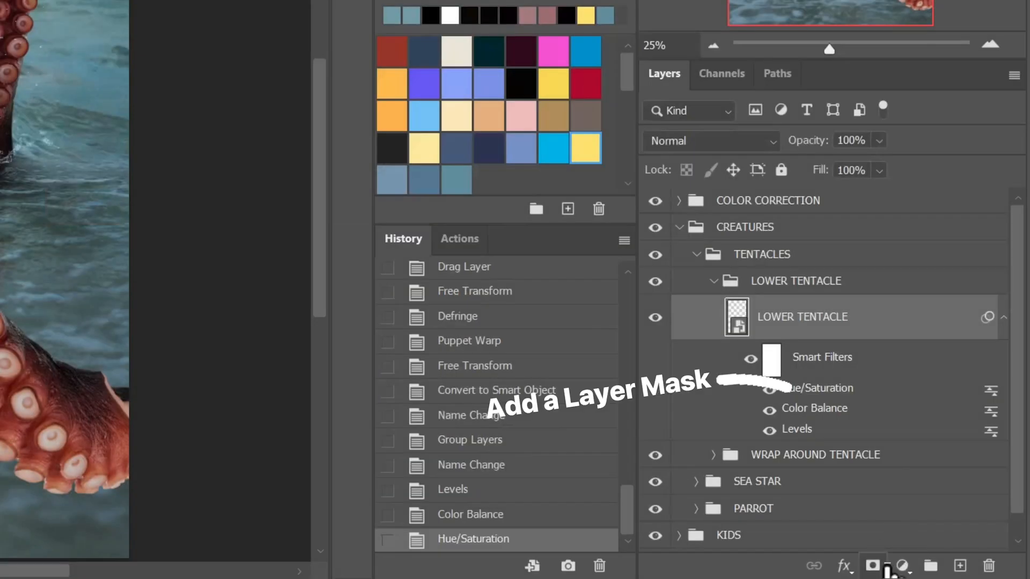
left_click(872, 565)
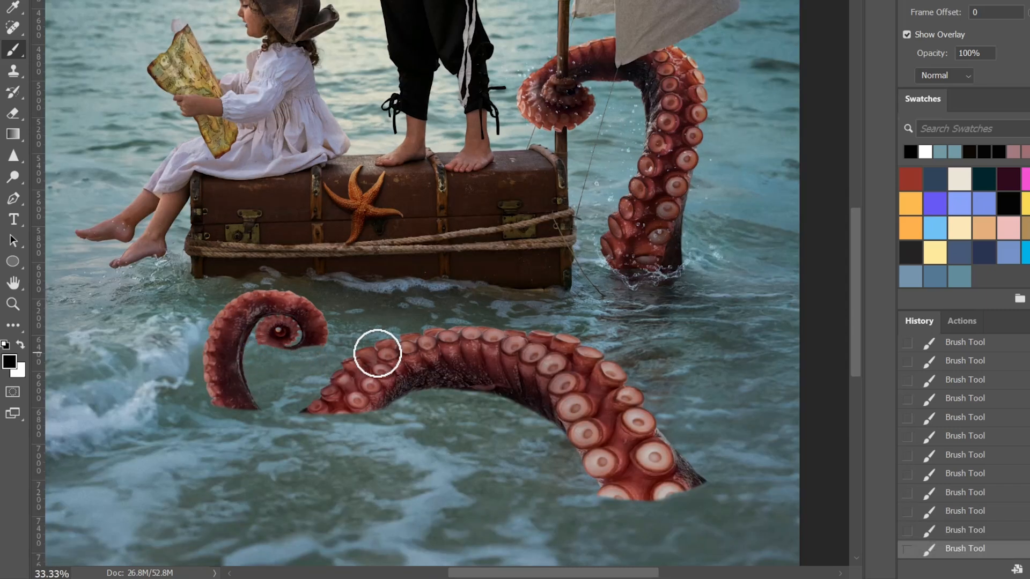
- Create Curves 2 and Levels 2 with Use Previous Layer to Create Clipping Mask ticked
left_click(121, 10)
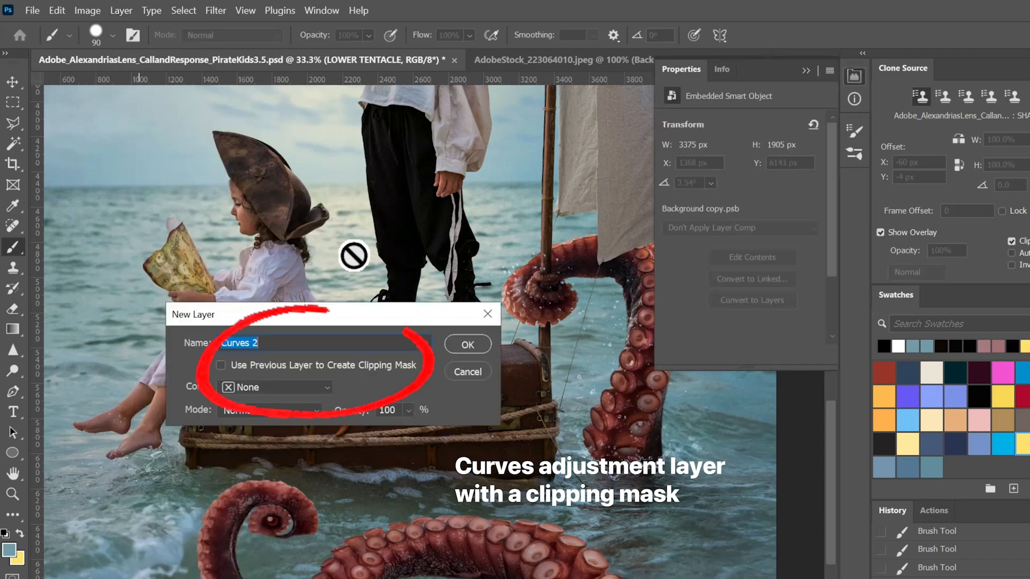
left_click(468, 344)
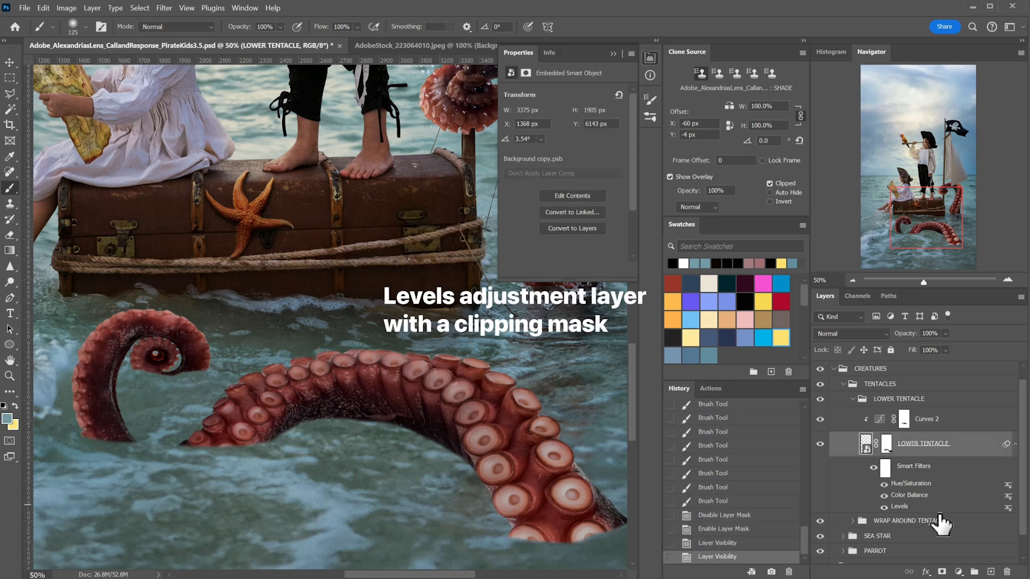
left_click(92, 8)
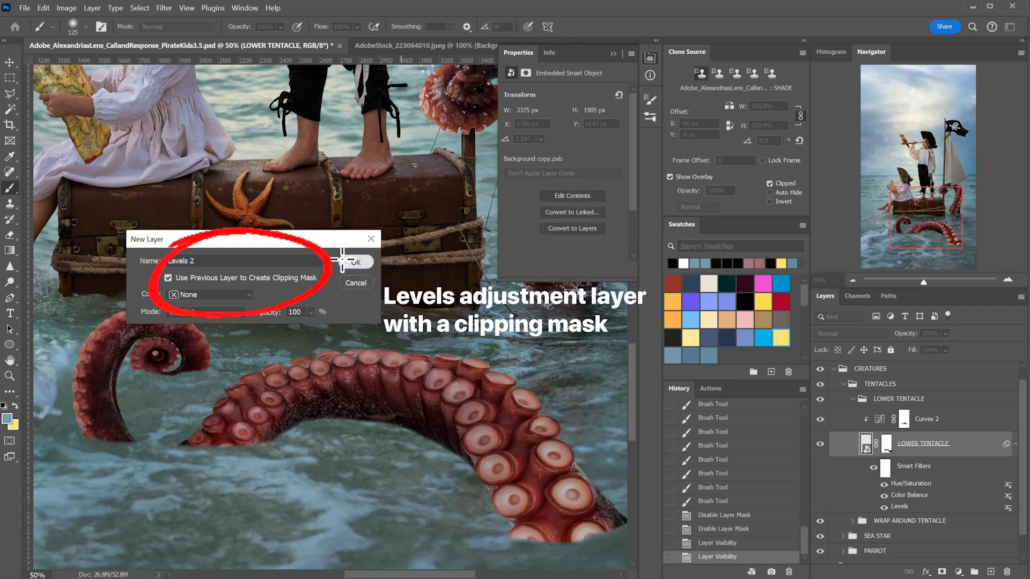
left_click(355, 263)
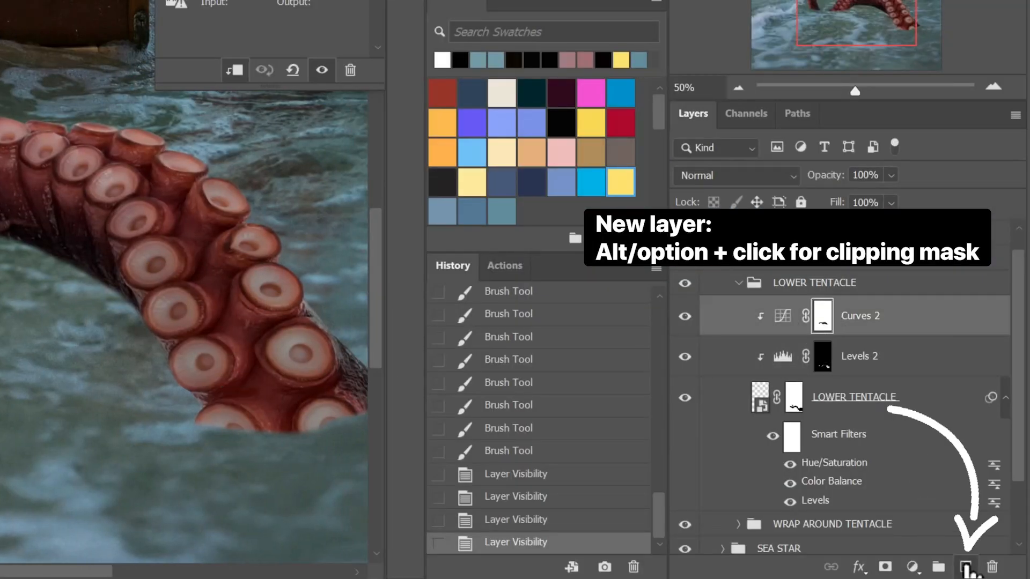
- Create a new SHADE layer clipped to the lower tentacle above Curves 2
left_click(965, 566)
type("SHADE")
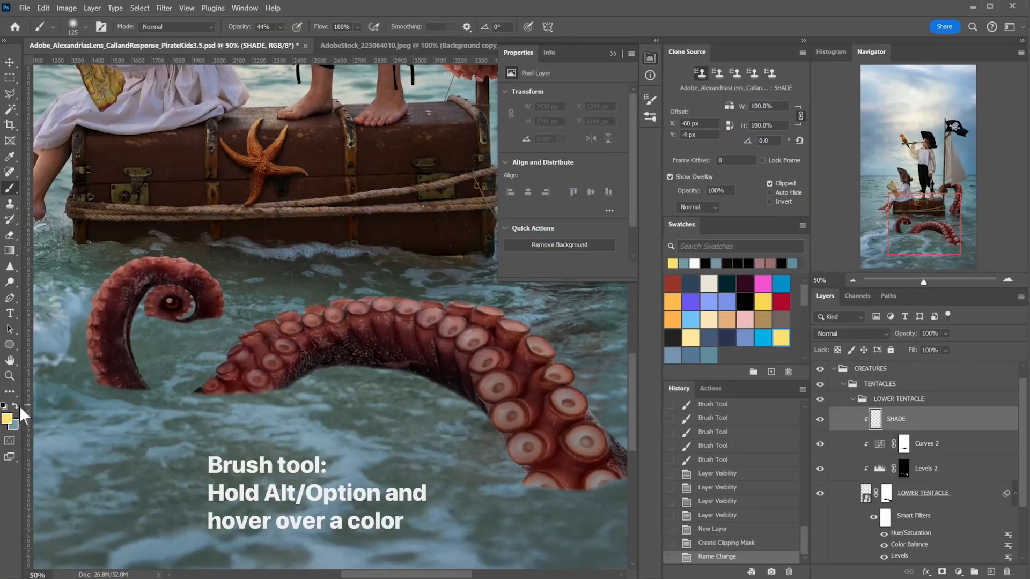
mouse_move(389, 360)
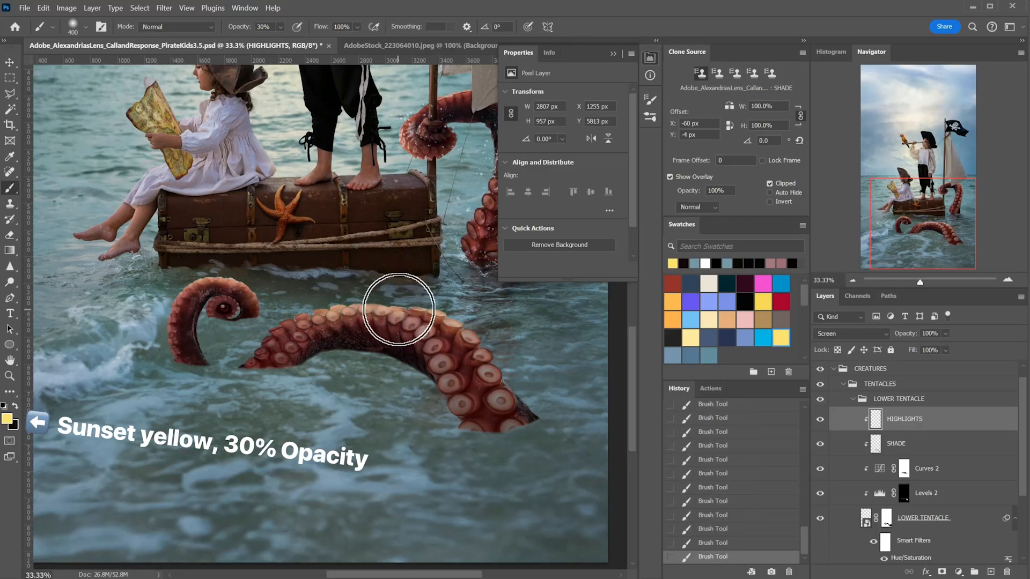
- Set HIGHLIGHTS to Screen blend mode with Saturation -52 and Lightness +49
double_click(906, 419)
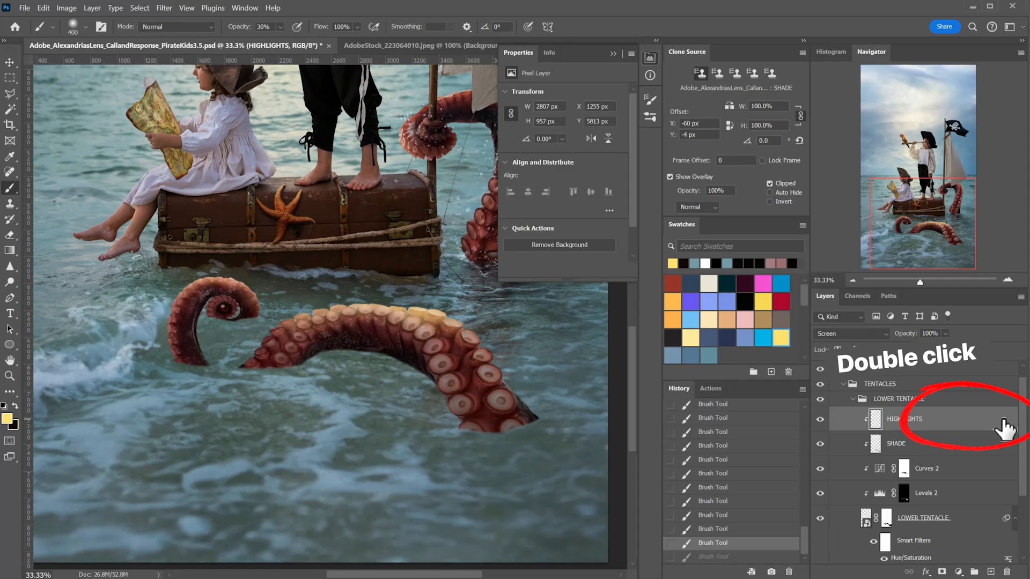
double_click(907, 419)
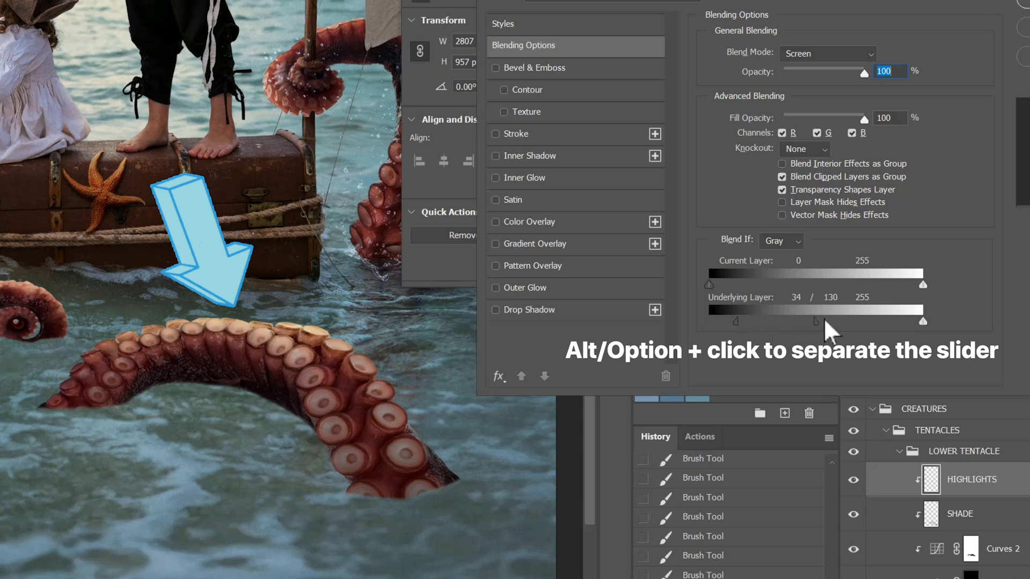
left_click(827, 53)
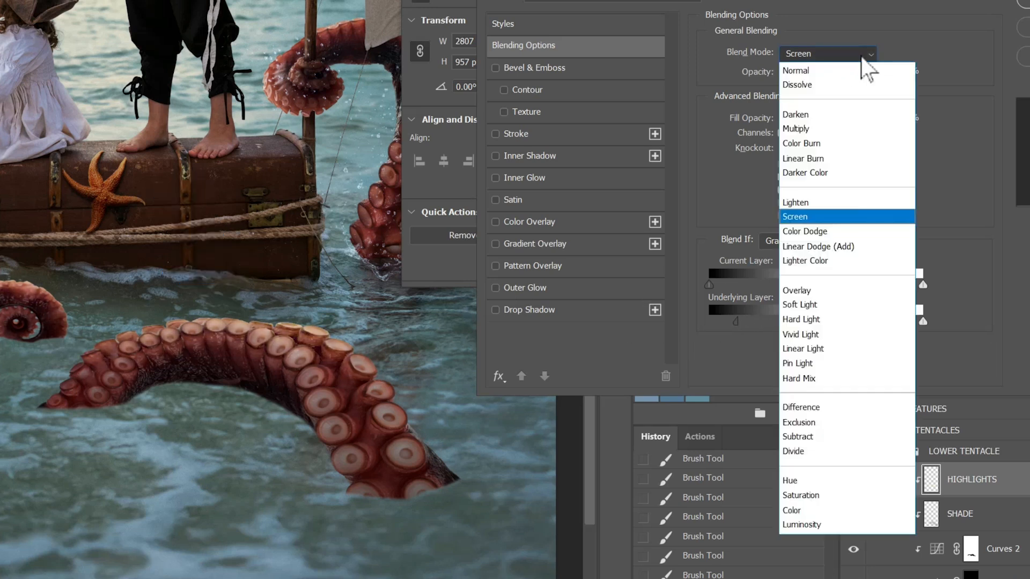
key("ctrl+u")
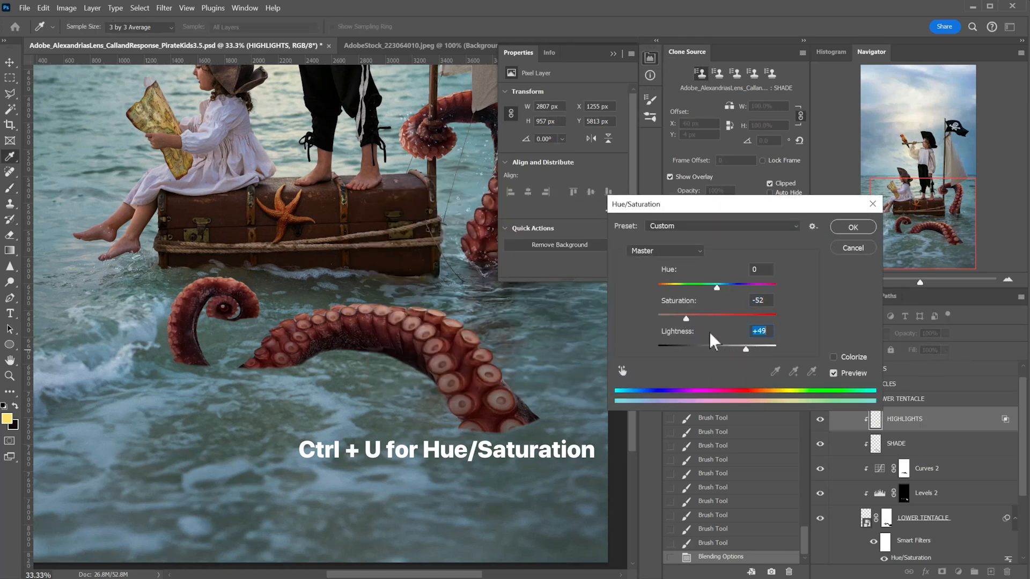
left_click(852, 226)
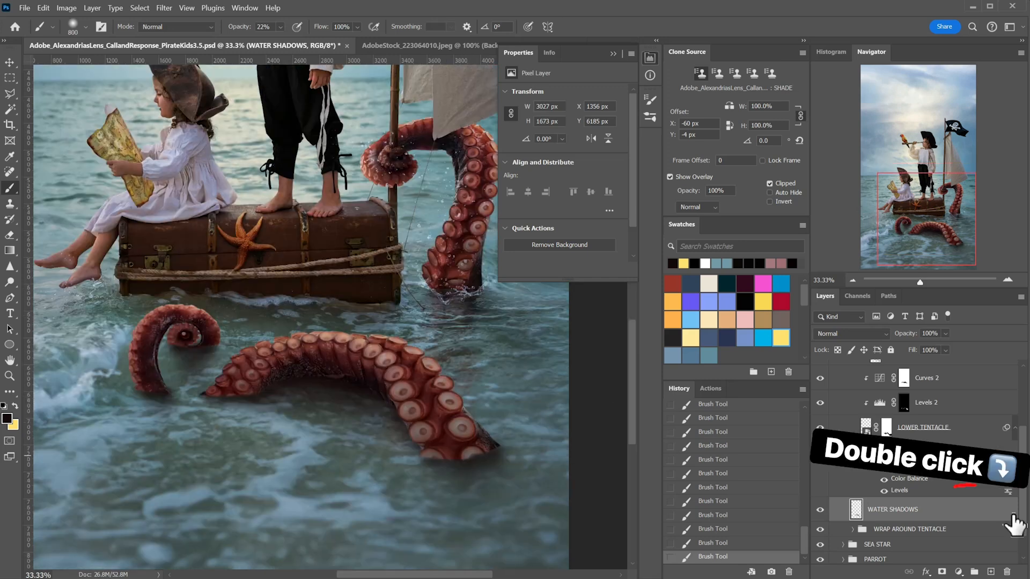
- Paint soft black shadows on WATER SHADOWS and open its blending options
double_click(893, 509)
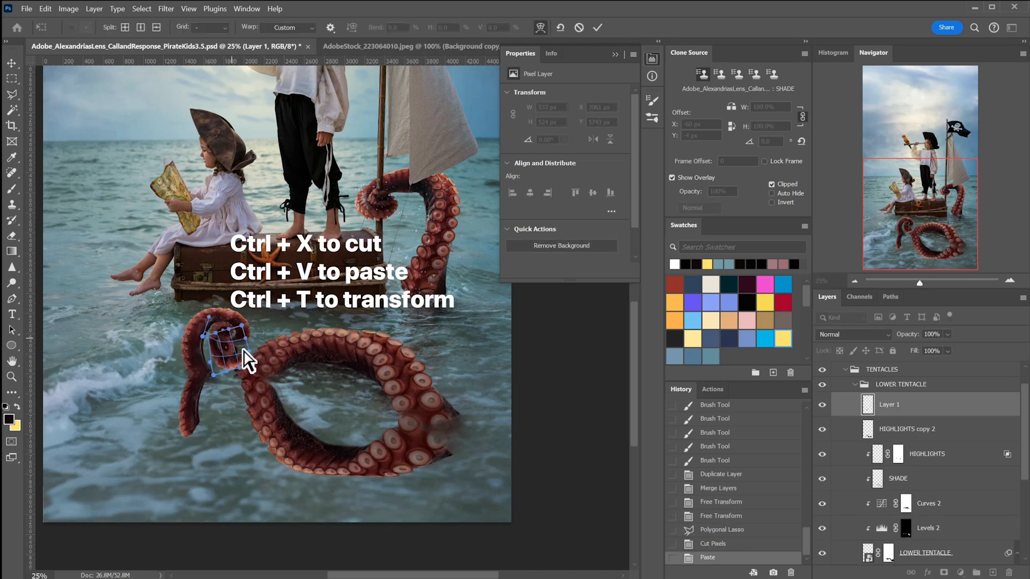
- Set the flipped reflection copy's blend mode to Soft Light
left_click(855, 334)
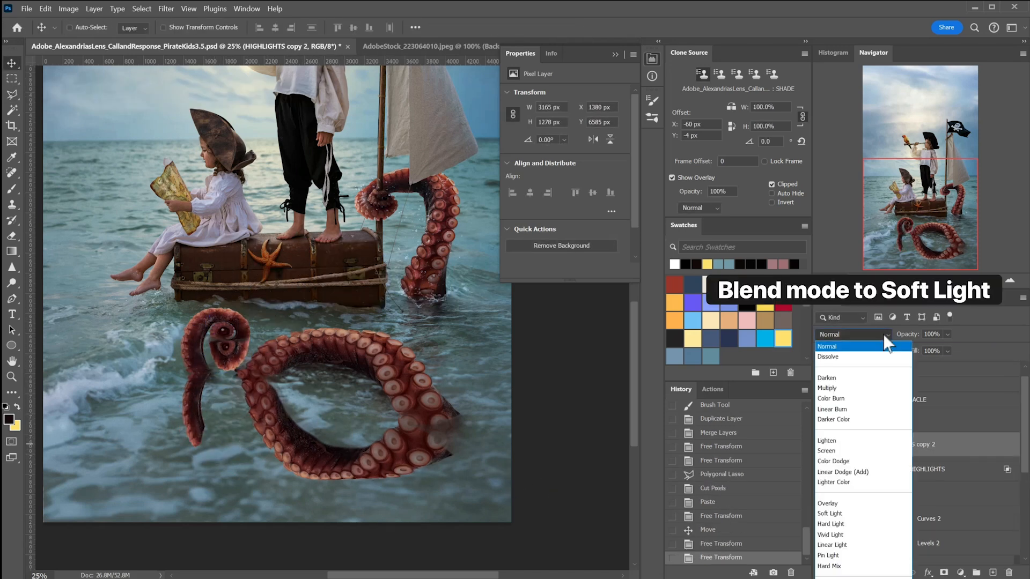
left_click(830, 513)
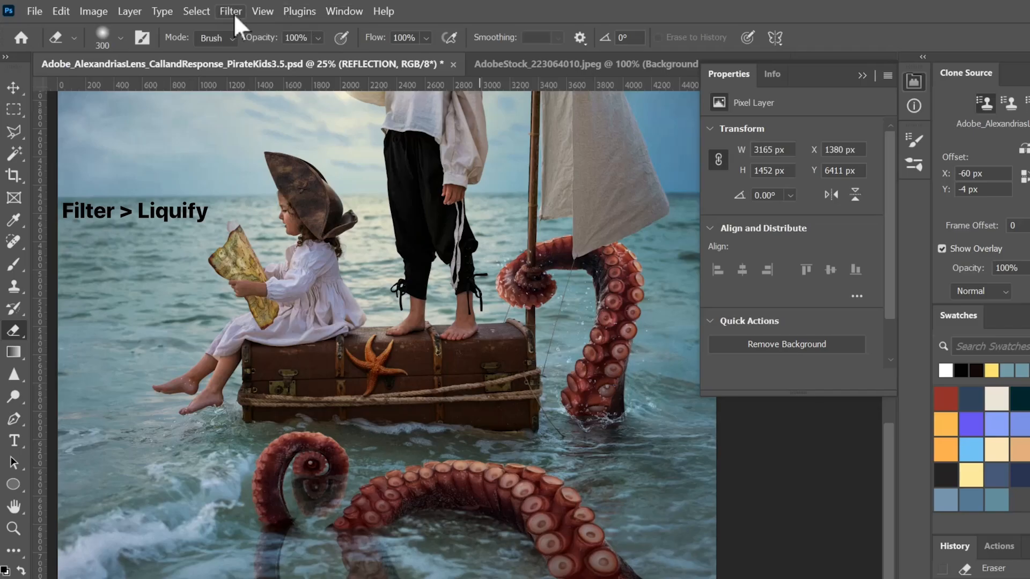
- Ripple REFLECTION with Liquify, fade it to 64% opacity, and apply 13.9 px Gaussian Blur
left_click(231, 11)
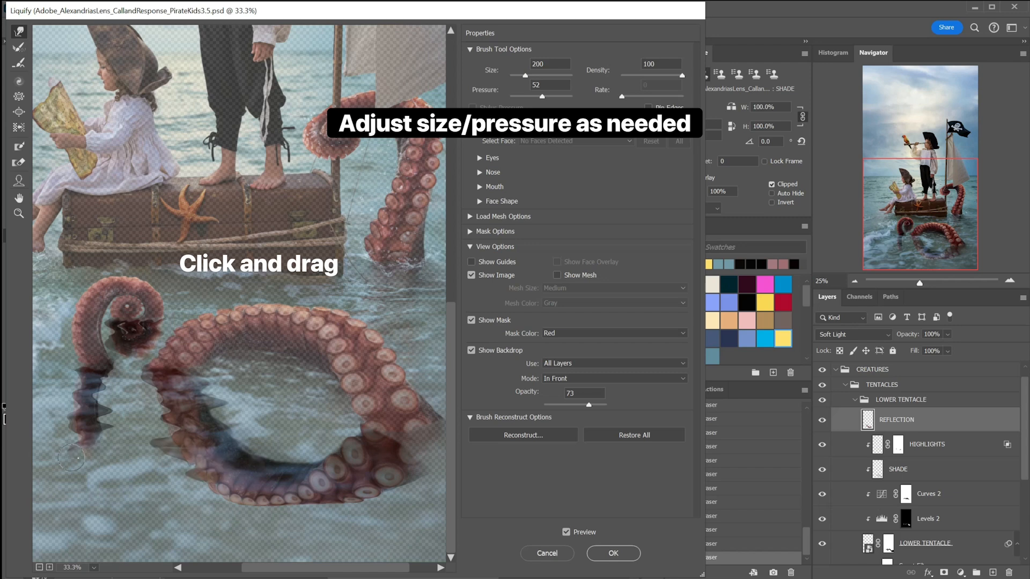
left_click(612, 553)
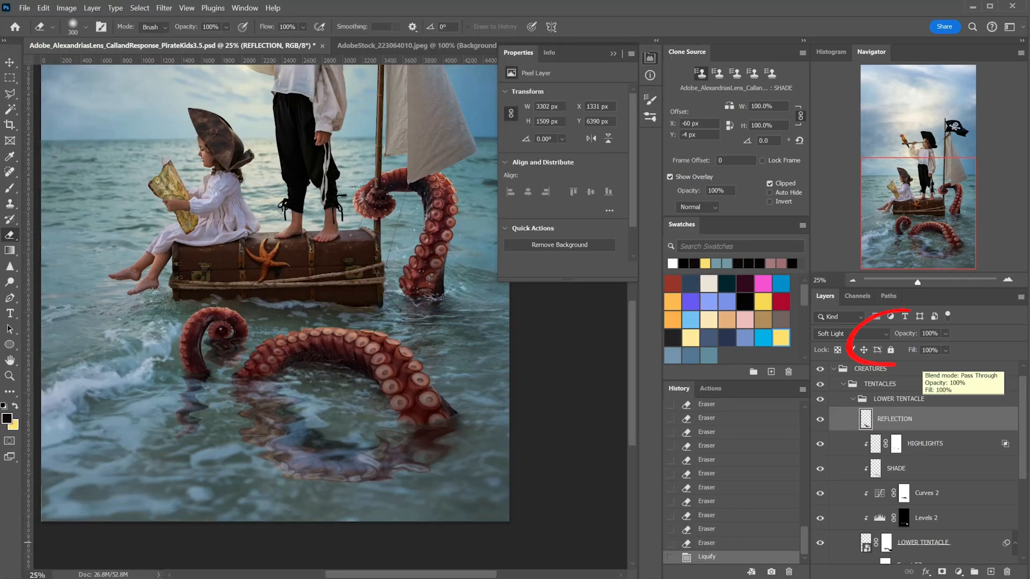
left_click(163, 8)
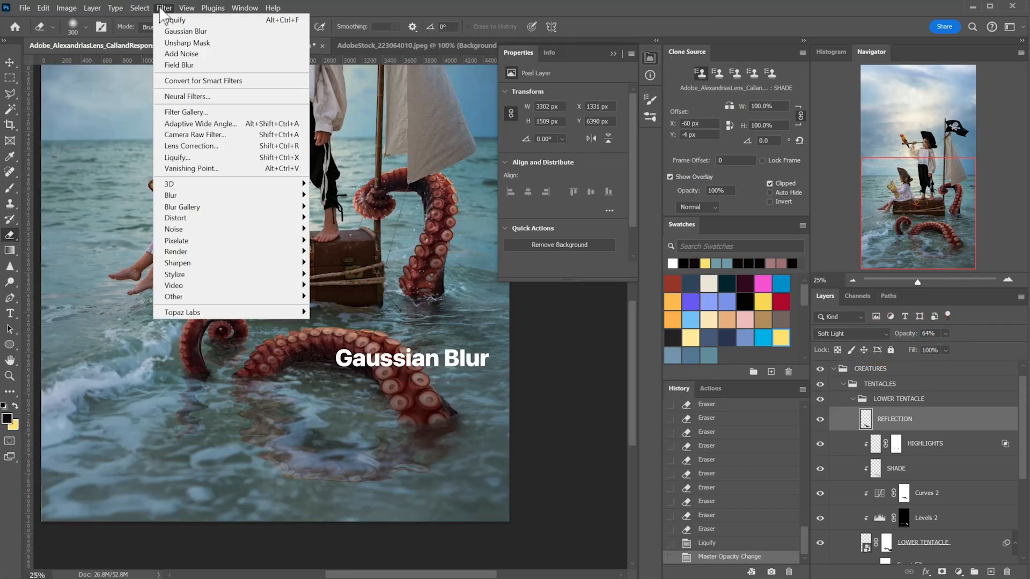
left_click(185, 31)
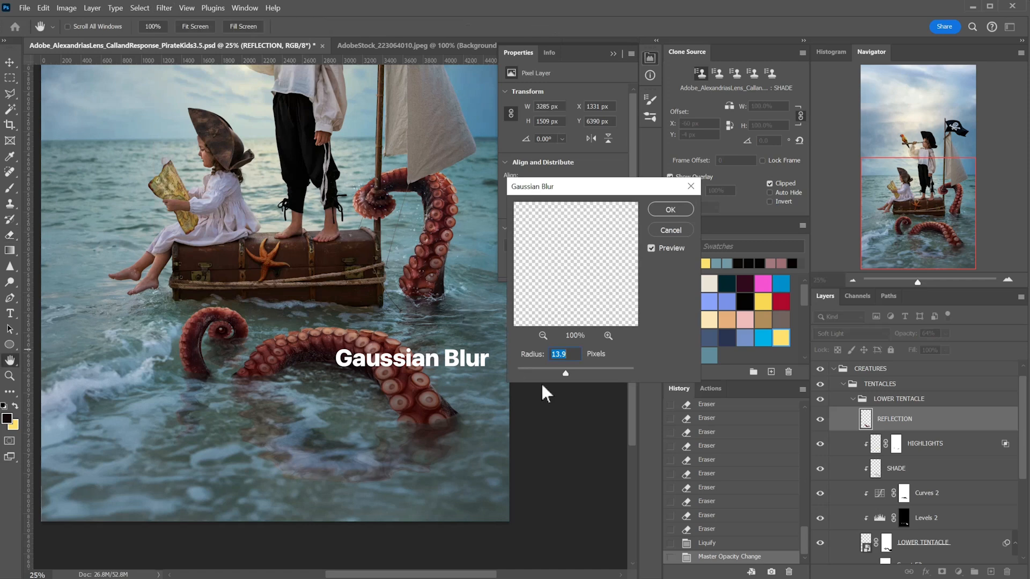
left_click(670, 209)
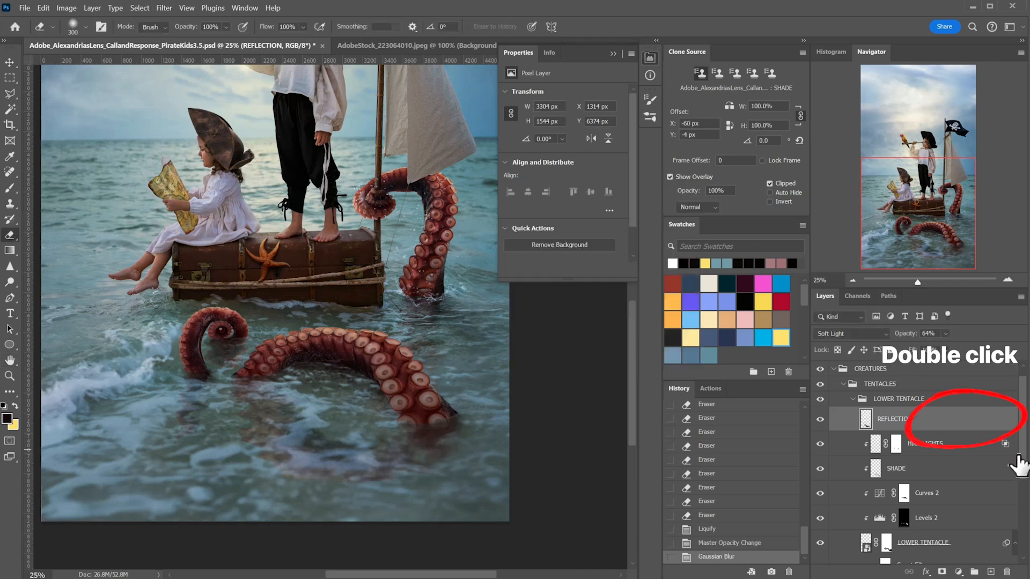
double_click(927, 419)
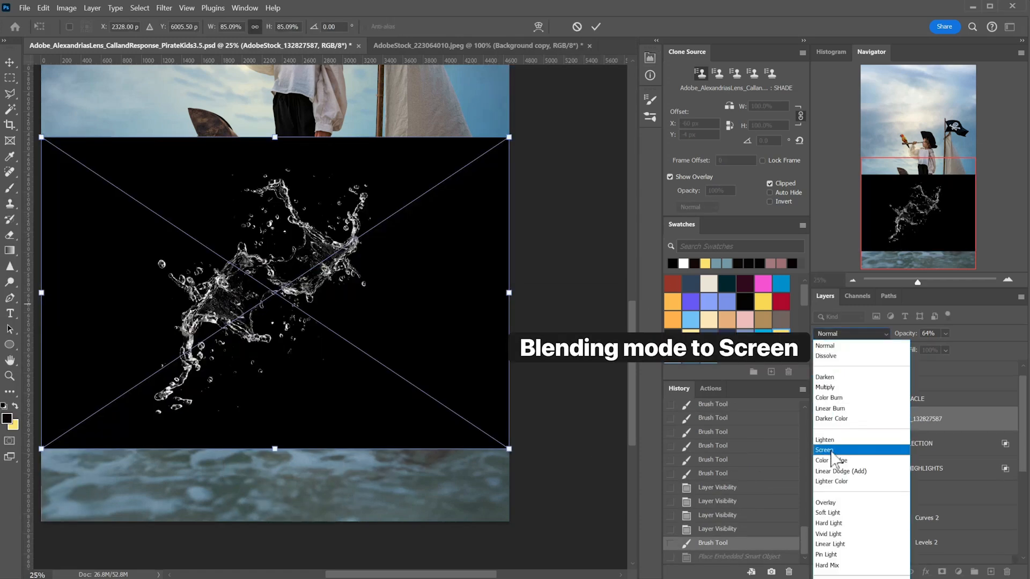
- Screen-blend SPLASH 1, clip a sea-coloured Solid Color fill to it, and blur it 1.6 px
left_click(824, 451)
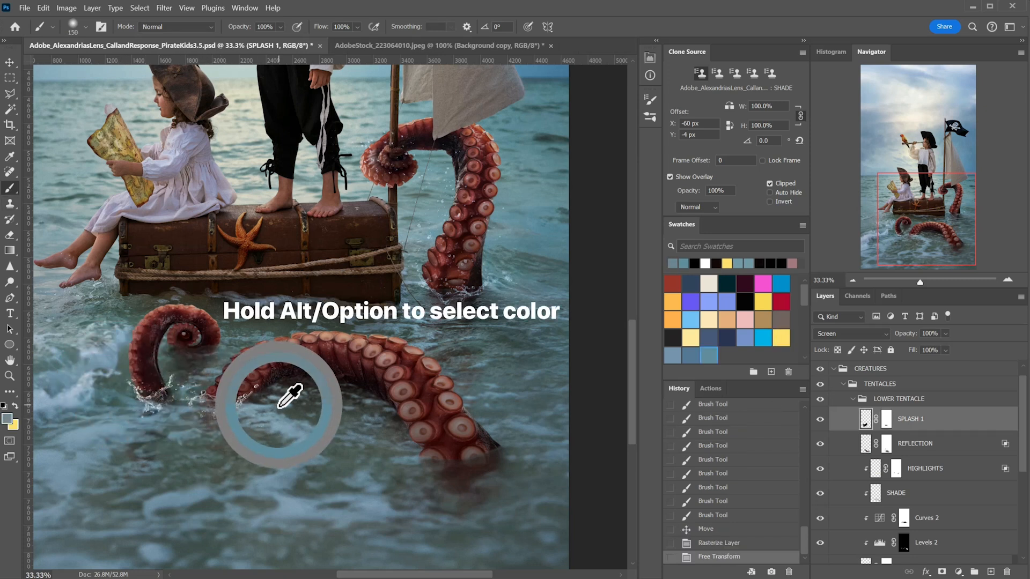
left_click(91, 8)
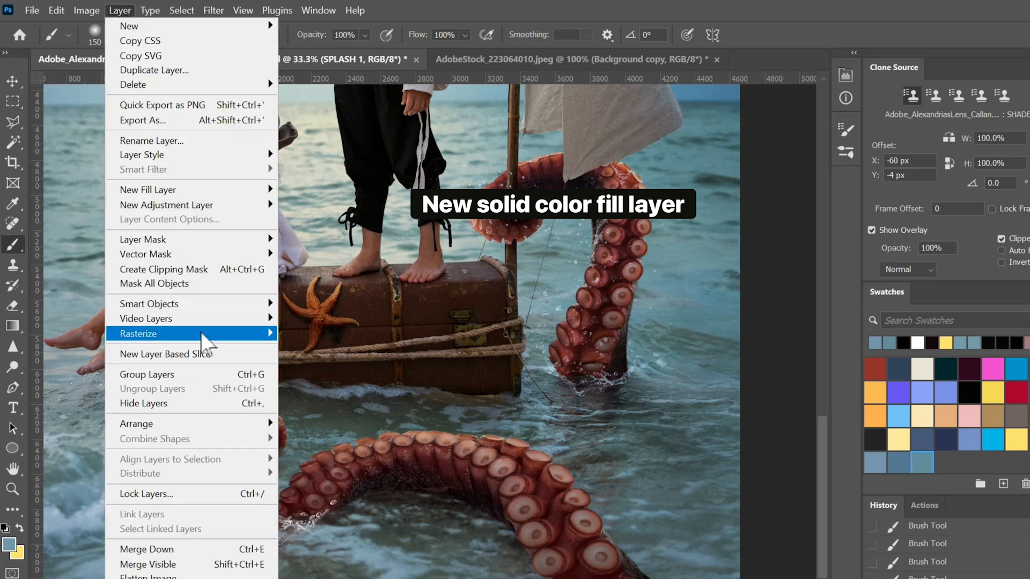
left_click(147, 190)
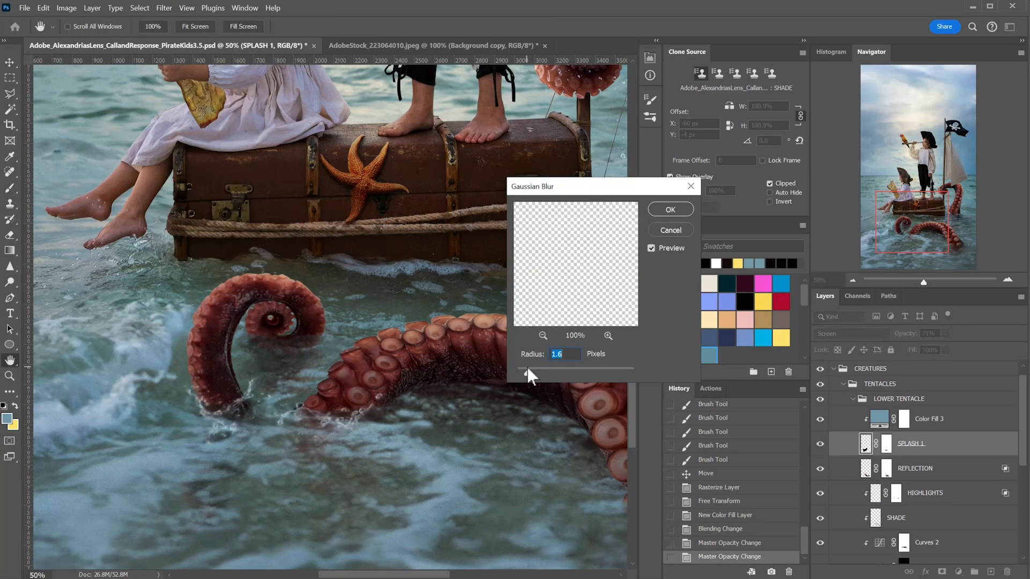
left_click(669, 209)
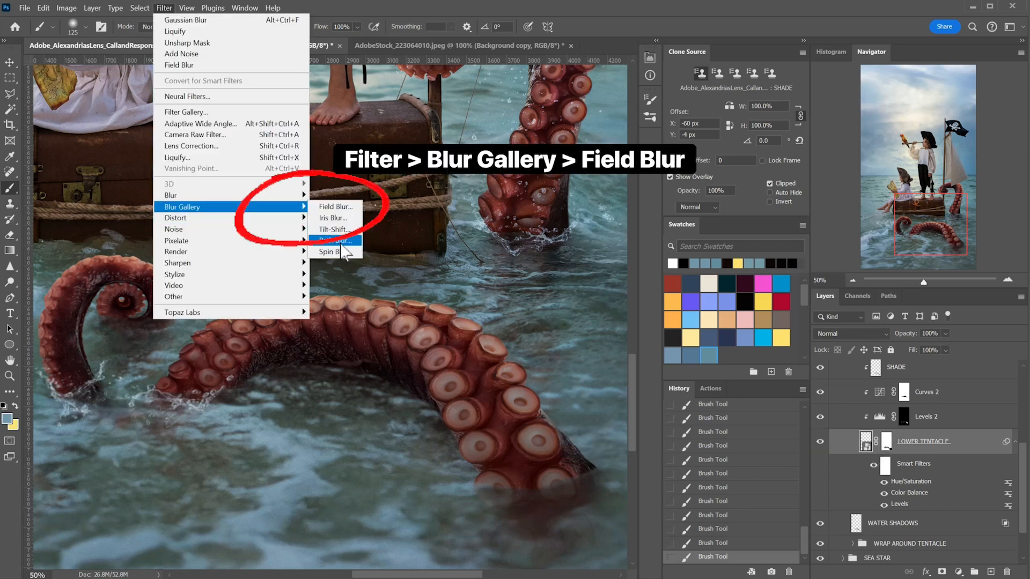
- Apply a 15 px Field Blur to the LOWER TENTACLE layer
left_click(336, 207)
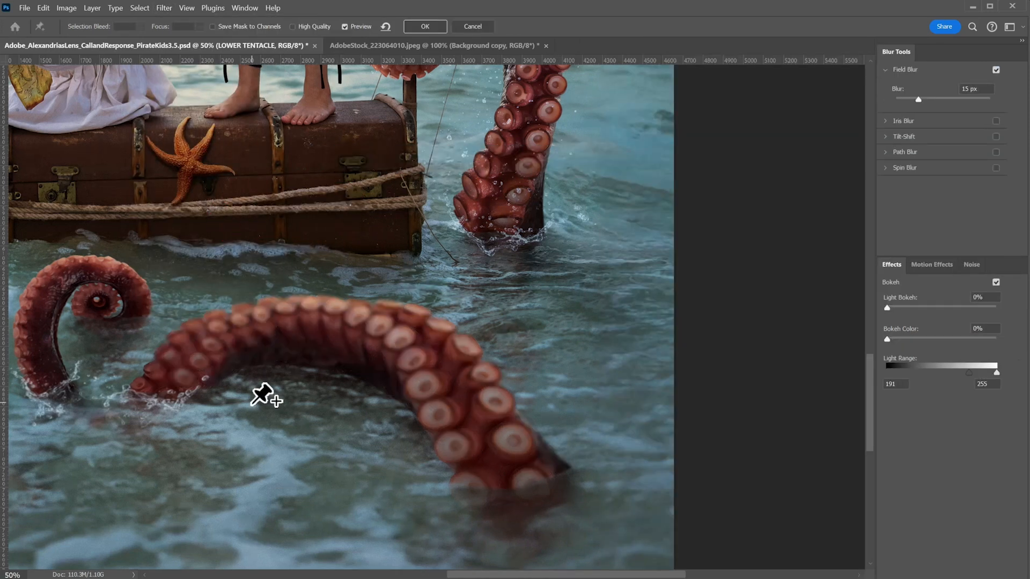